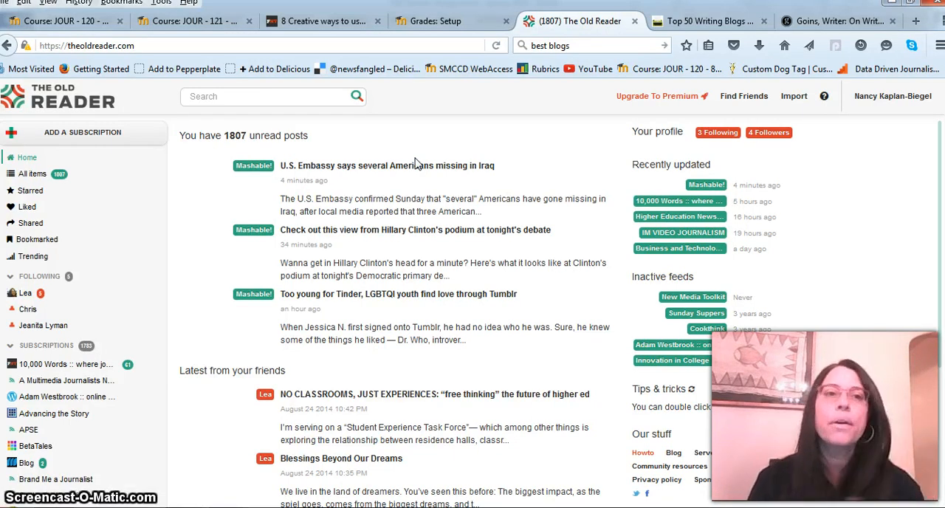
pyautogui.click(83, 132)
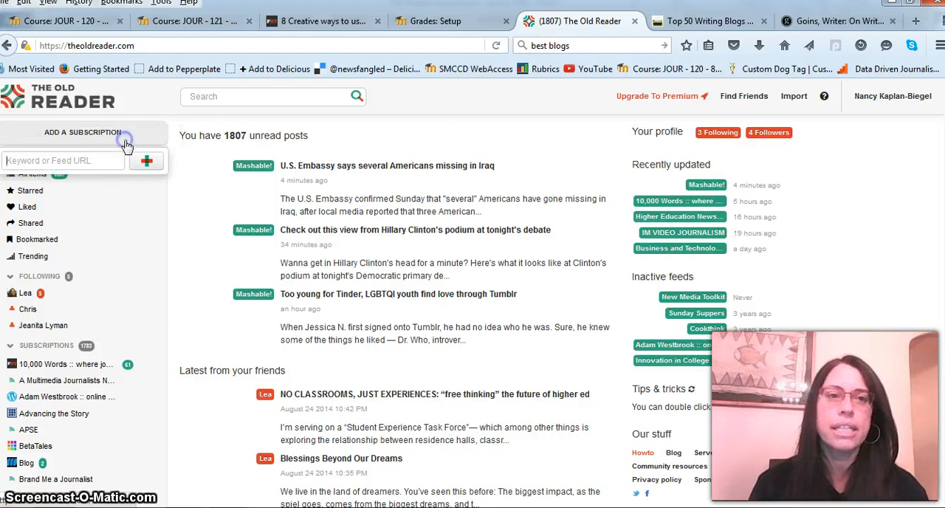
pyautogui.write('http://goinswriter.com/')
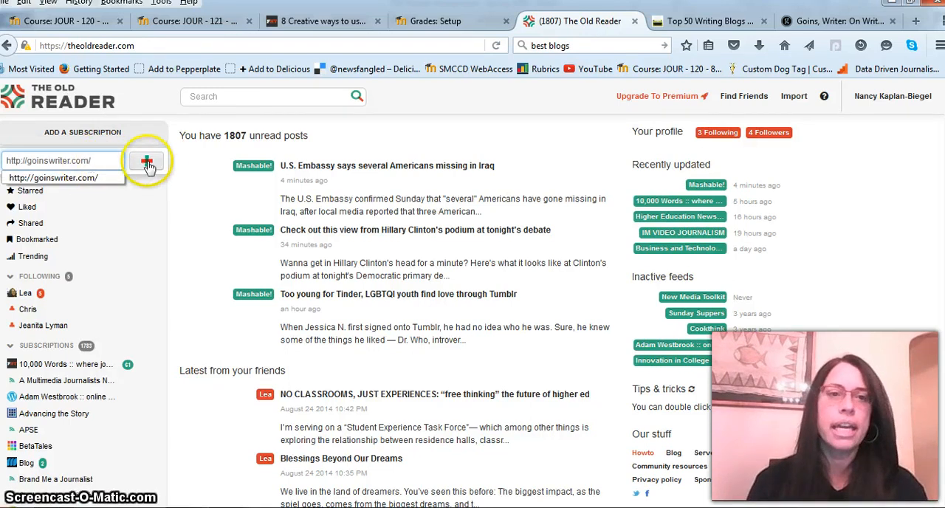
pyautogui.click(146, 160)
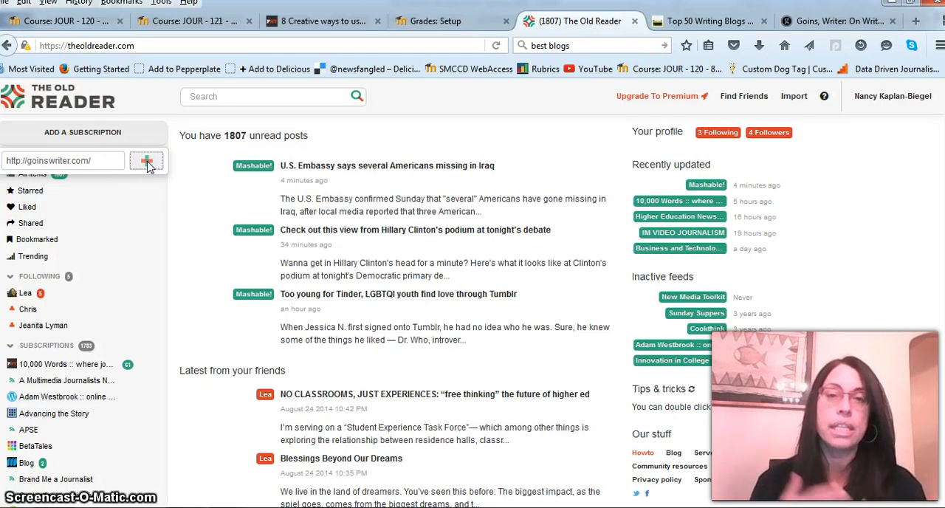
pyautogui.click(146, 159)
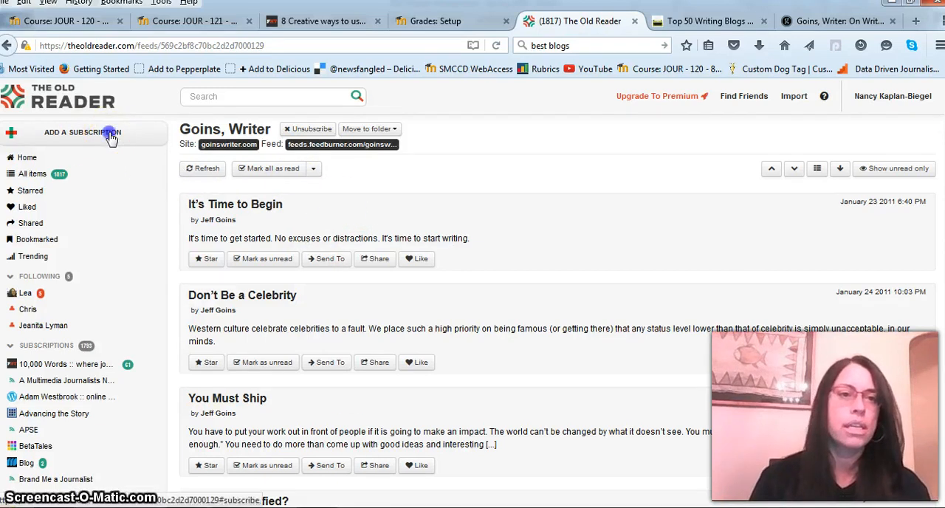
# - Search 'sf', pick the sfgate.com suggestion and submit it to list similar SFGate feeds
pyautogui.write('sfga')
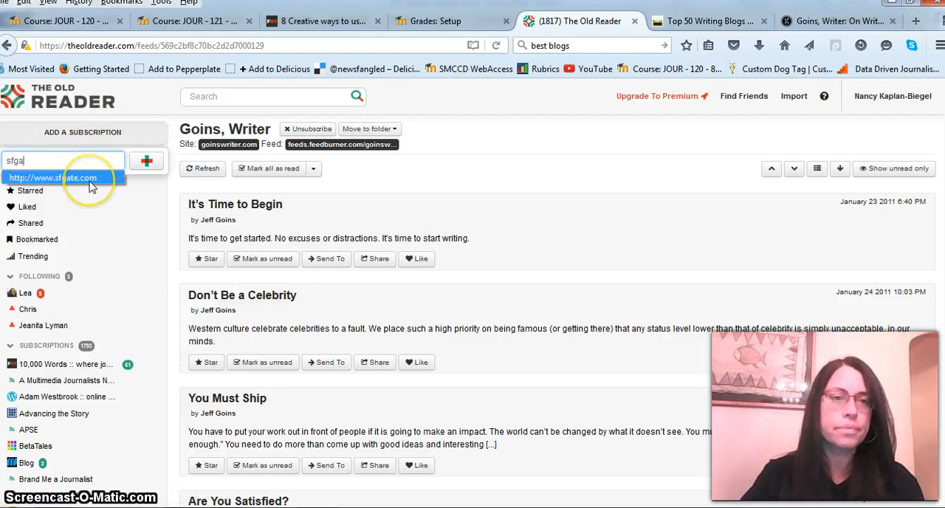
pyautogui.click(51, 177)
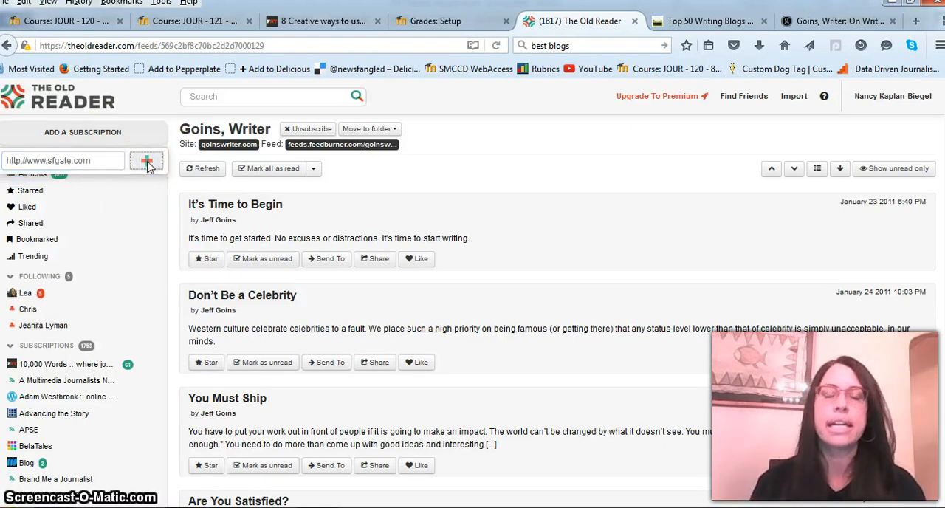
pyautogui.click(146, 160)
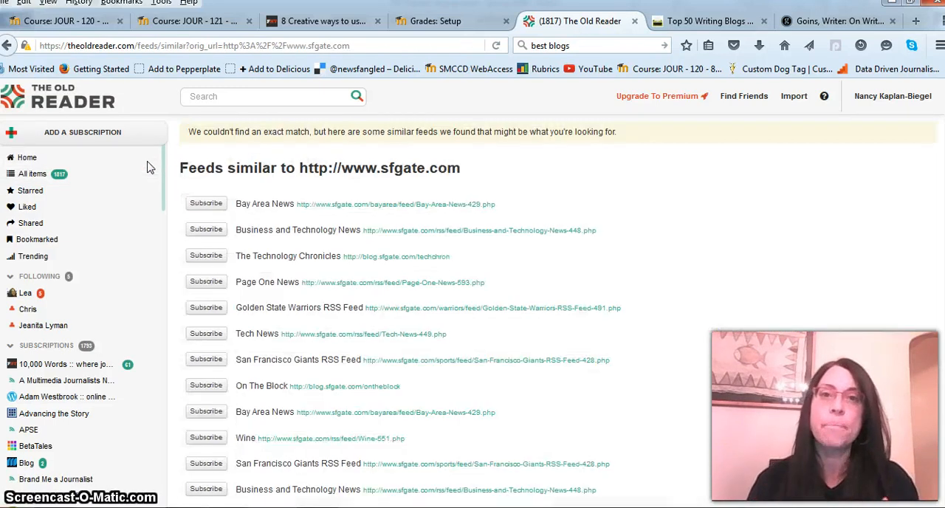
pyautogui.moveTo(142, 284)
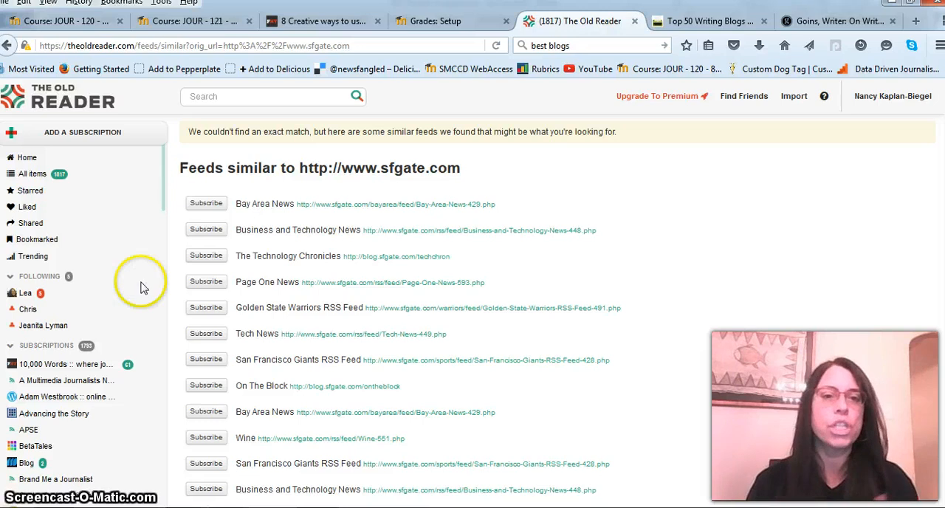
pyautogui.moveTo(322, 319)
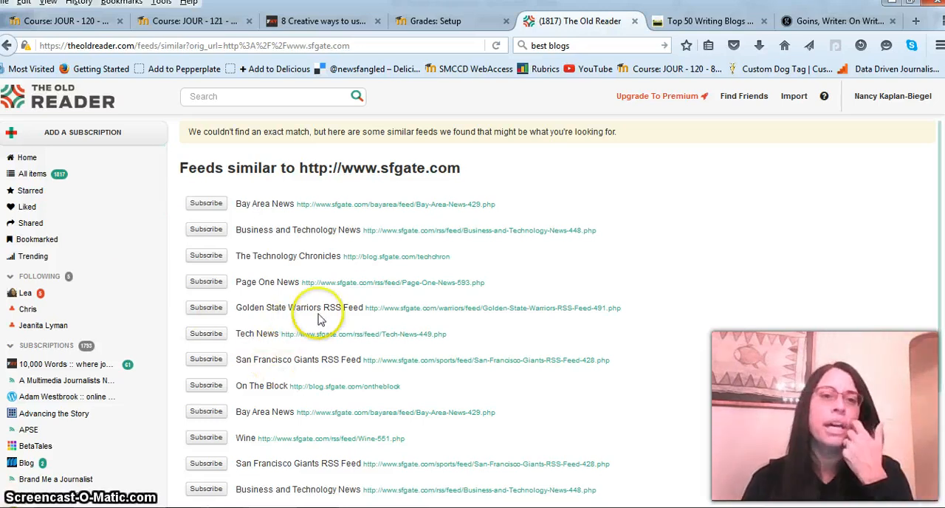
pyautogui.moveTo(207, 219)
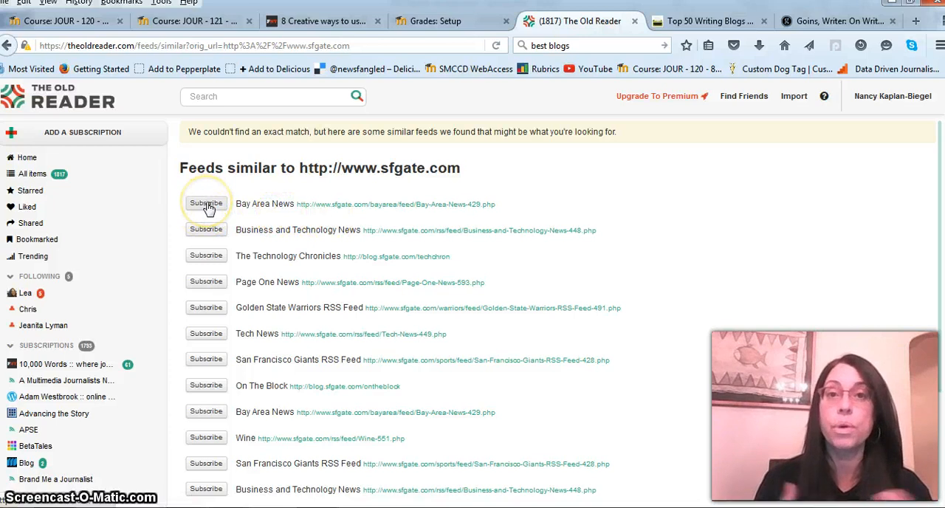
pyautogui.moveTo(126, 168)
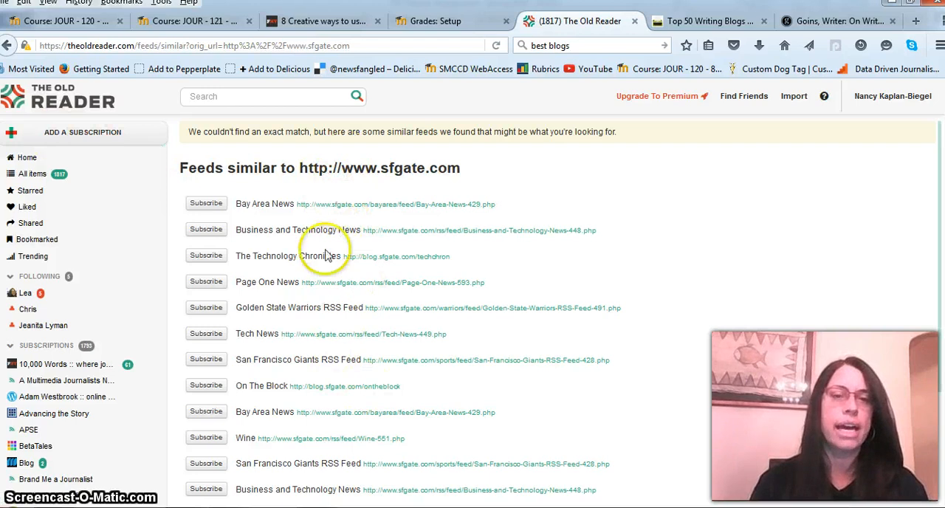
# - Enter the goinswriter.com address again in the add-subscription box
pyautogui.click(82, 133)
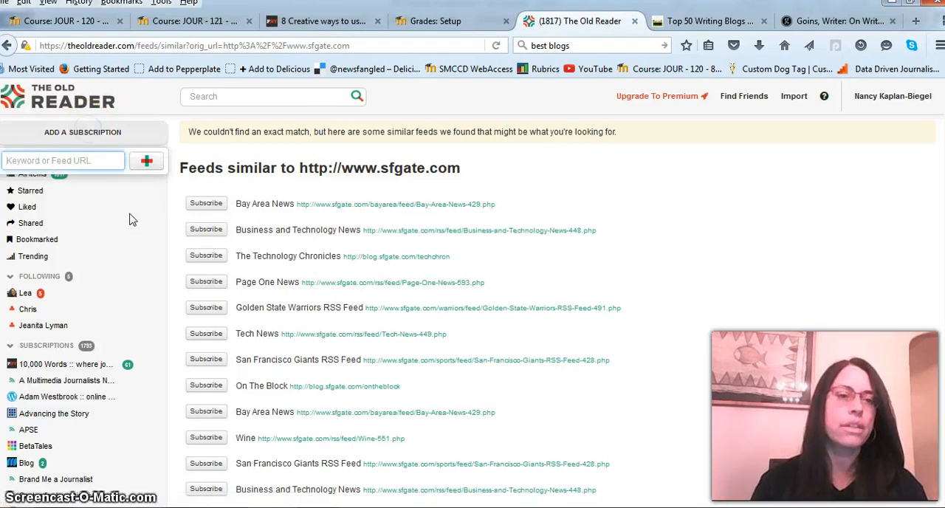
pyautogui.scroll(-3)
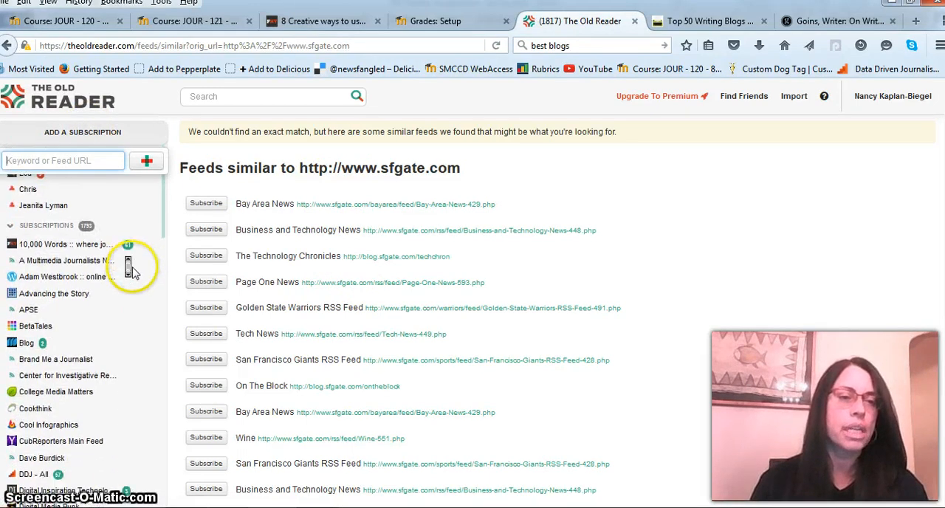
pyautogui.scroll(-3)
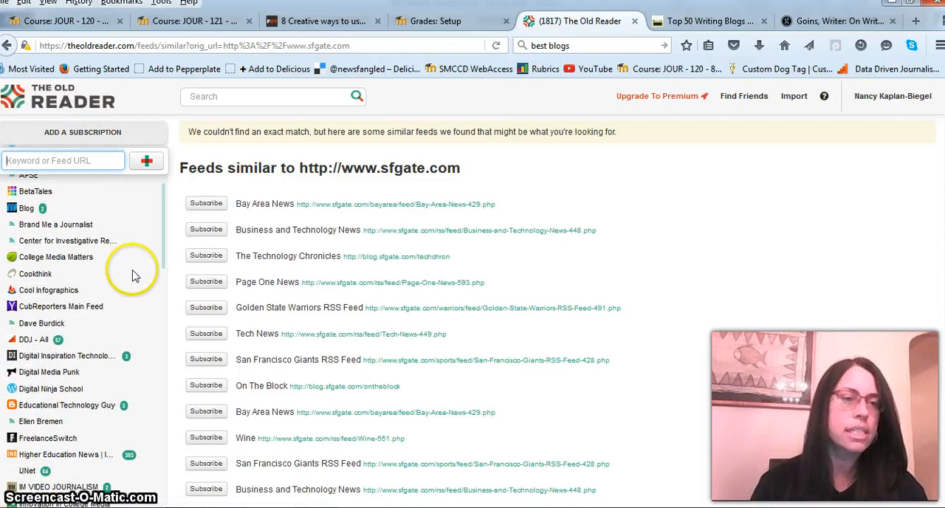
pyautogui.scroll(-3)
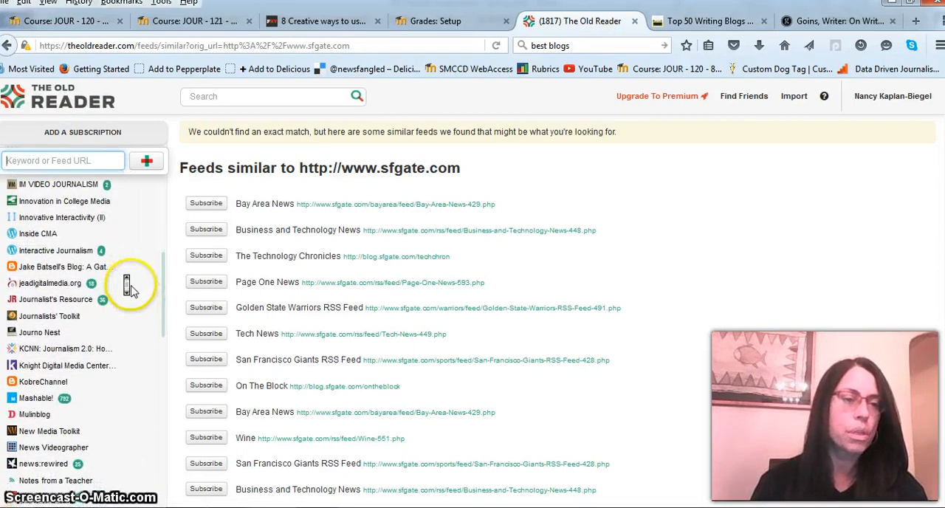
pyautogui.scroll(-3)
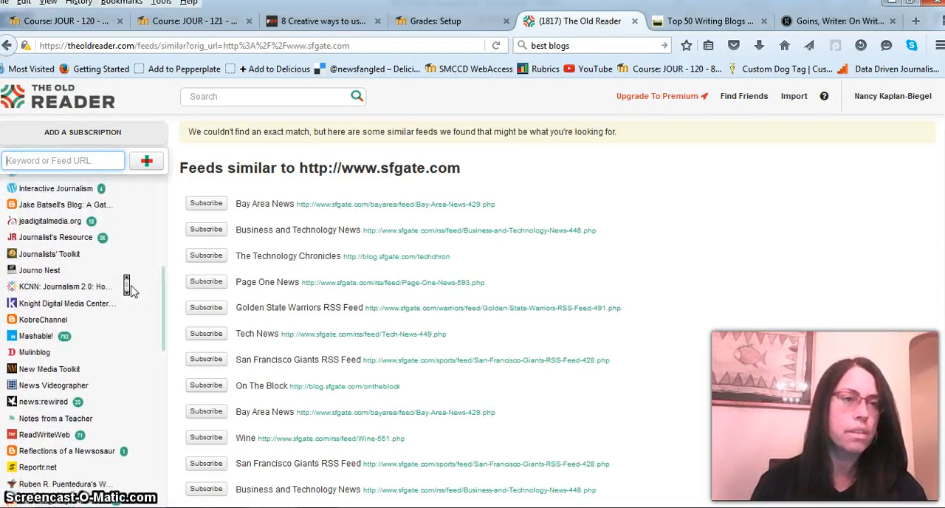
pyautogui.click(62, 160)
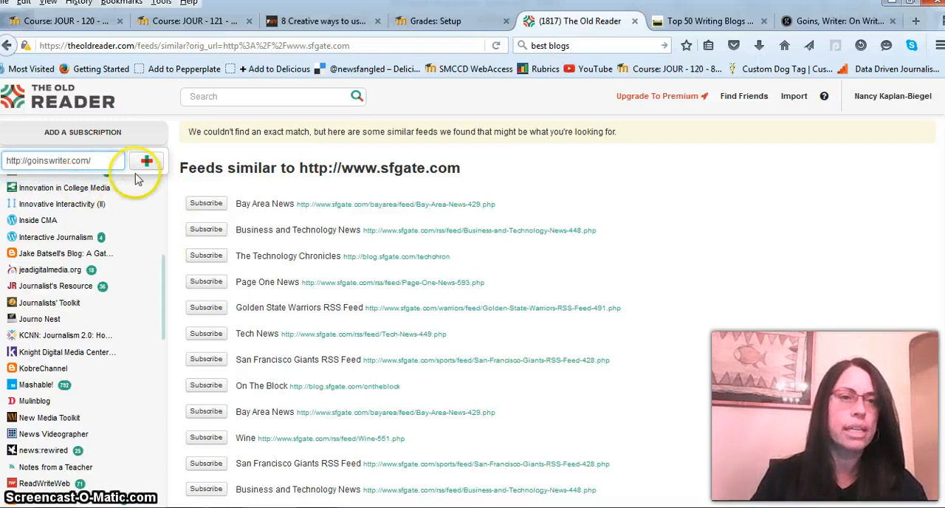
pyautogui.moveTo(162, 214)
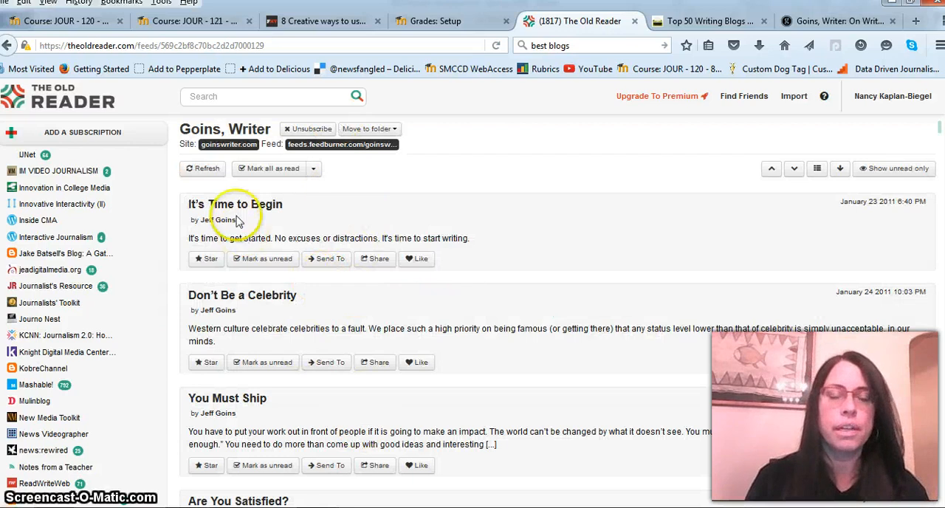
pyautogui.moveTo(435, 214)
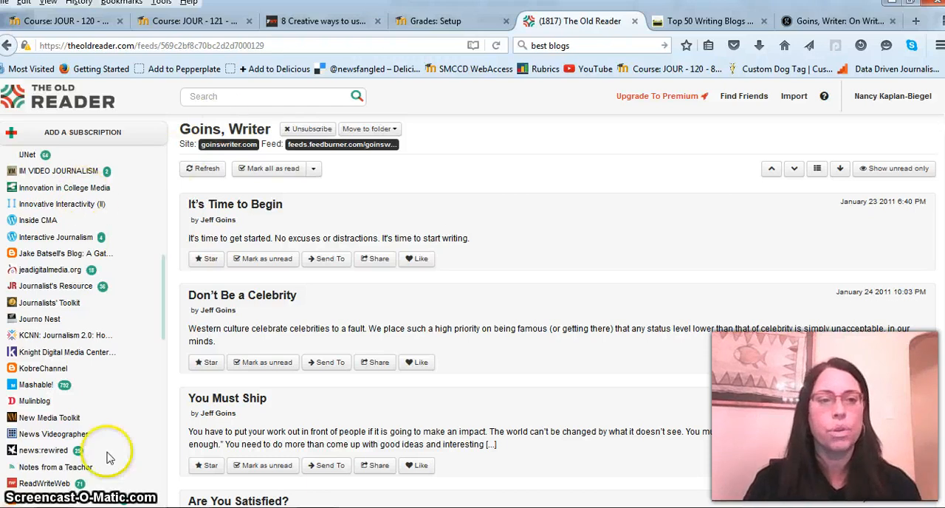
pyautogui.moveTo(465, 231)
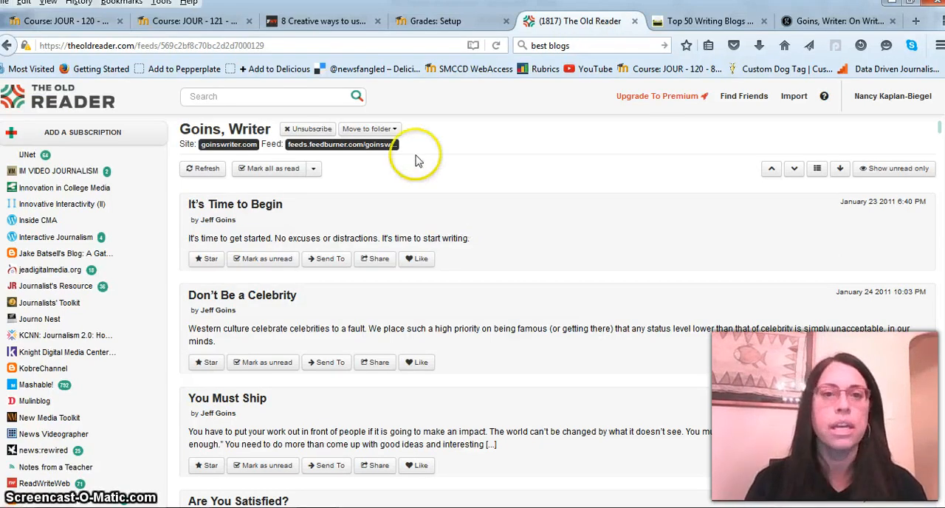
pyautogui.moveTo(443, 278)
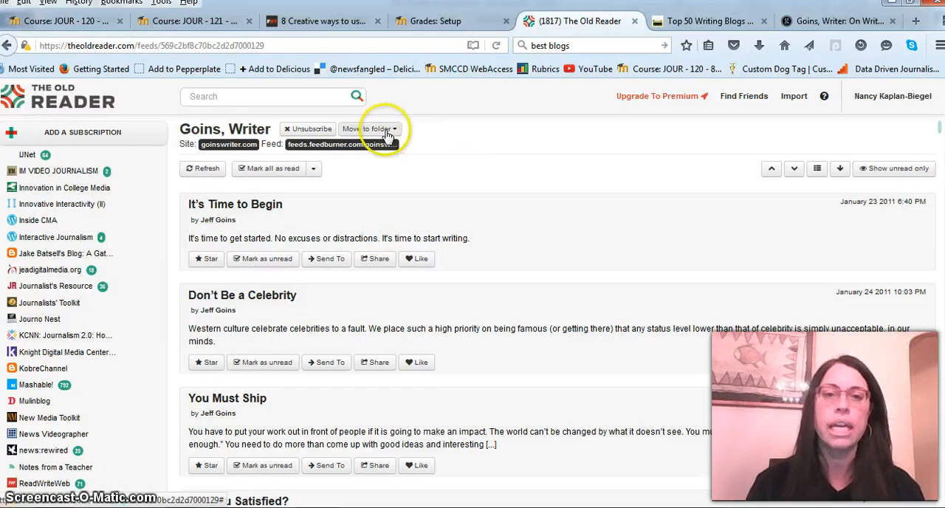
# - Create a new folder named 'test folder' from the Move to folder menu
pyautogui.click(369, 128)
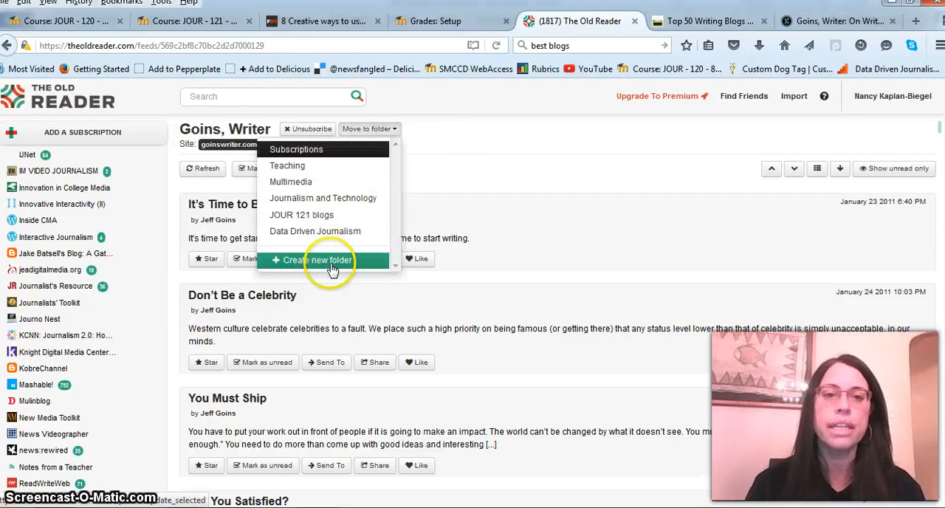
pyautogui.click(316, 260)
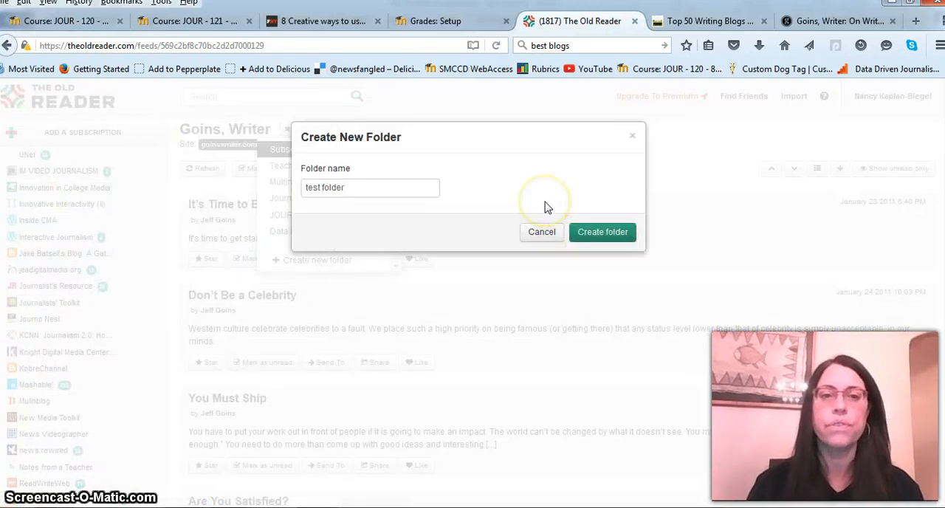
pyautogui.moveTo(623, 275)
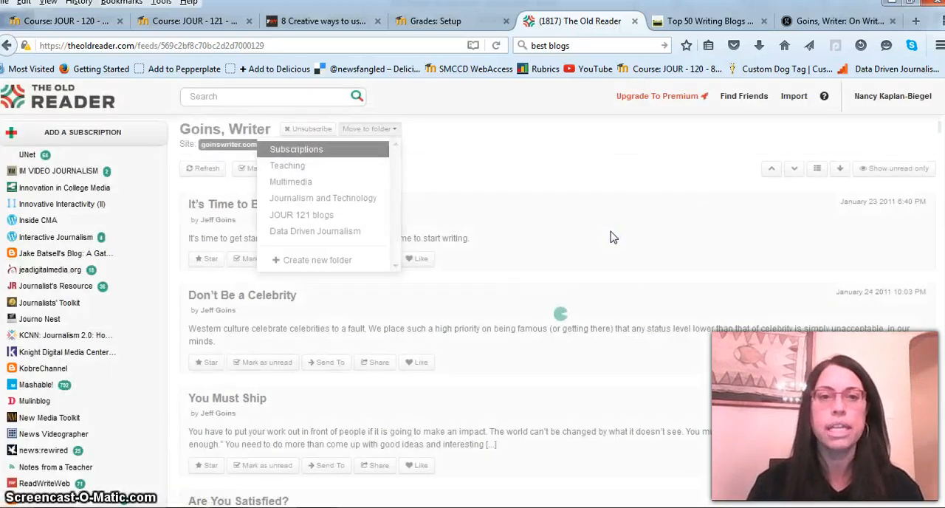
pyautogui.moveTo(664, 175)
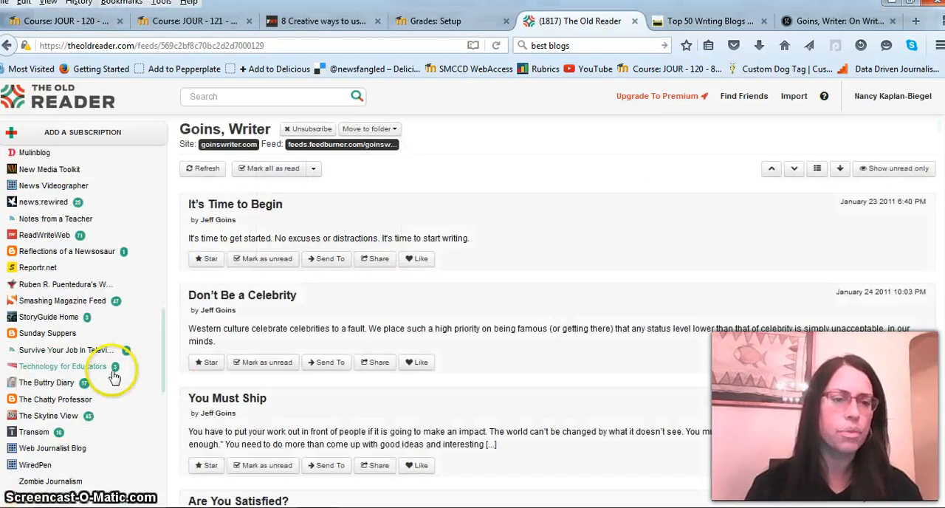
pyautogui.scroll(-3)
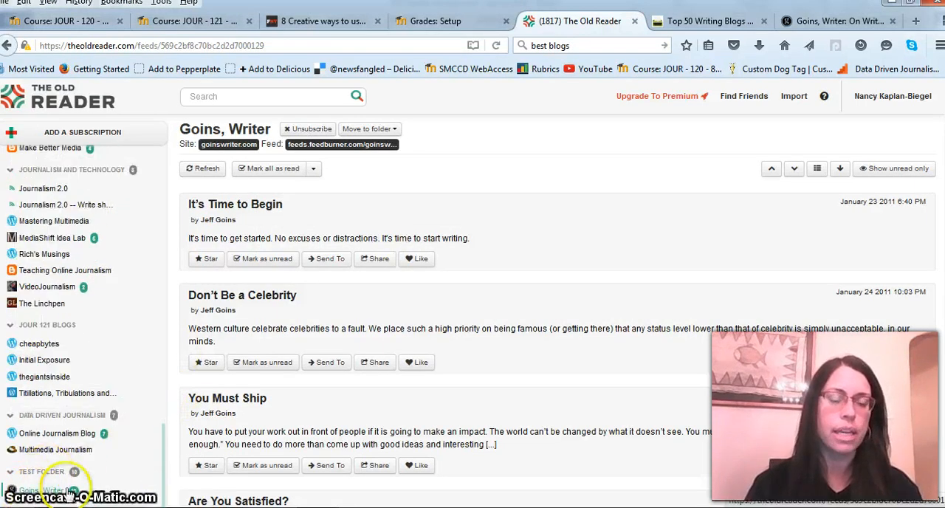
pyautogui.moveTo(74, 490)
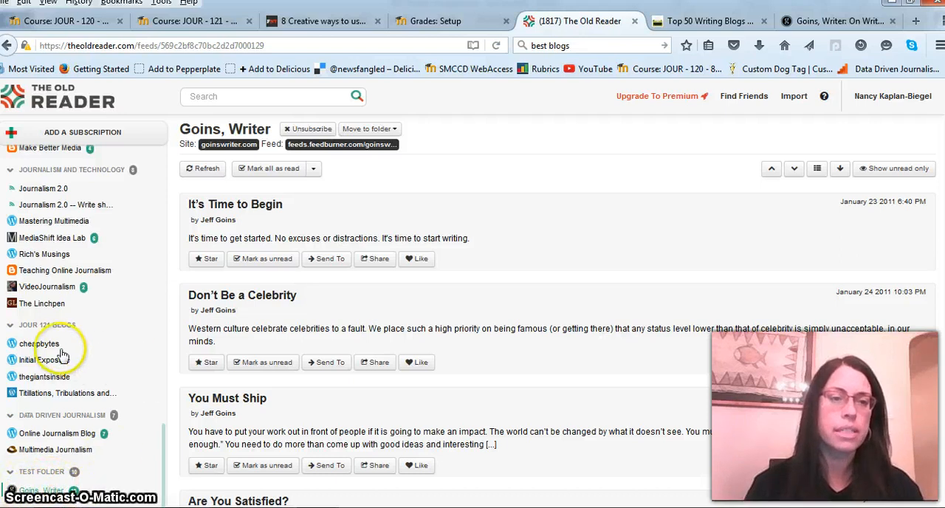
# - File the cheapbytes feed under 'test folder' via Move to folder
pyautogui.click(38, 342)
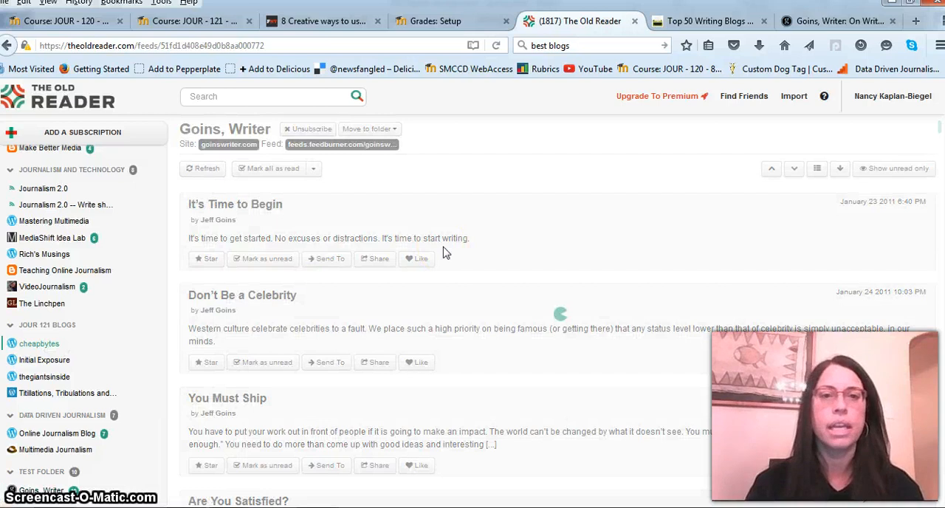
pyautogui.click(39, 343)
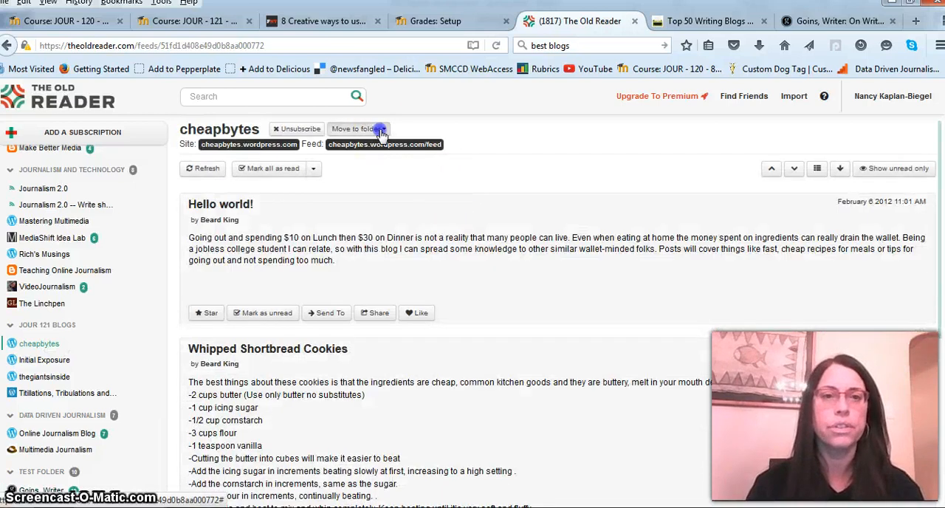
pyautogui.click(357, 129)
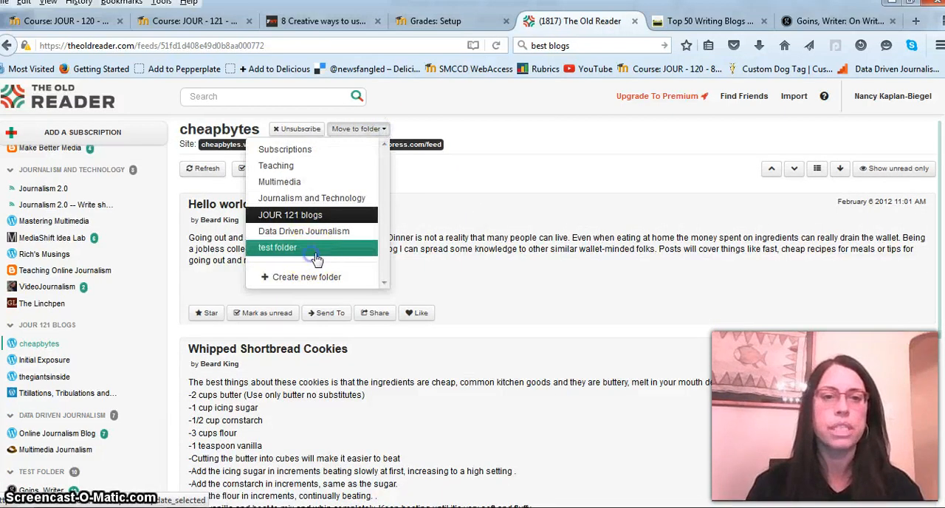
pyautogui.click(277, 248)
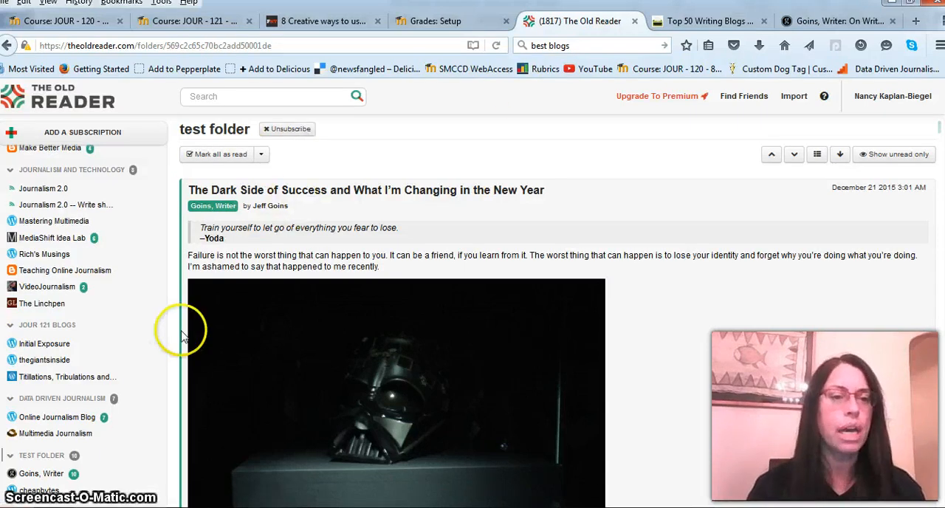
# - Scroll the test folder's posts and open the Goins, Writer feed inside it
pyautogui.scroll(-3)
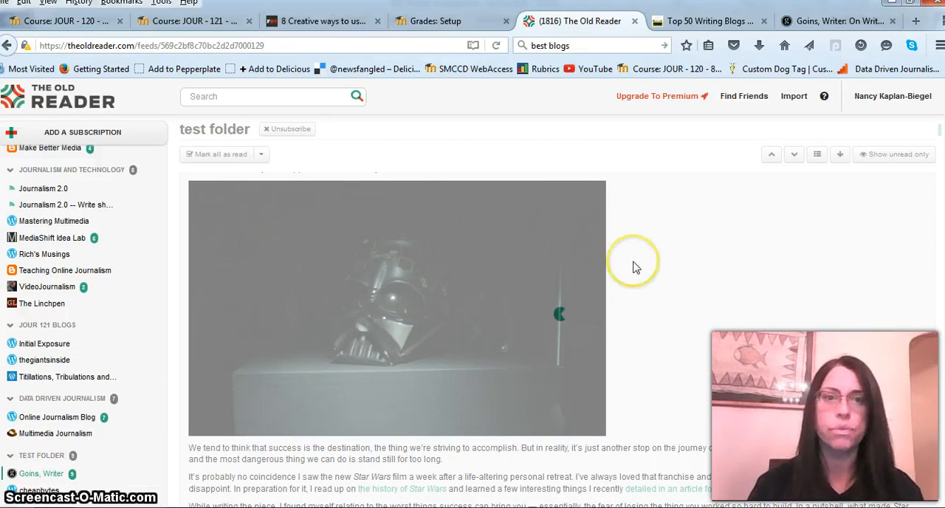
pyautogui.click(41, 472)
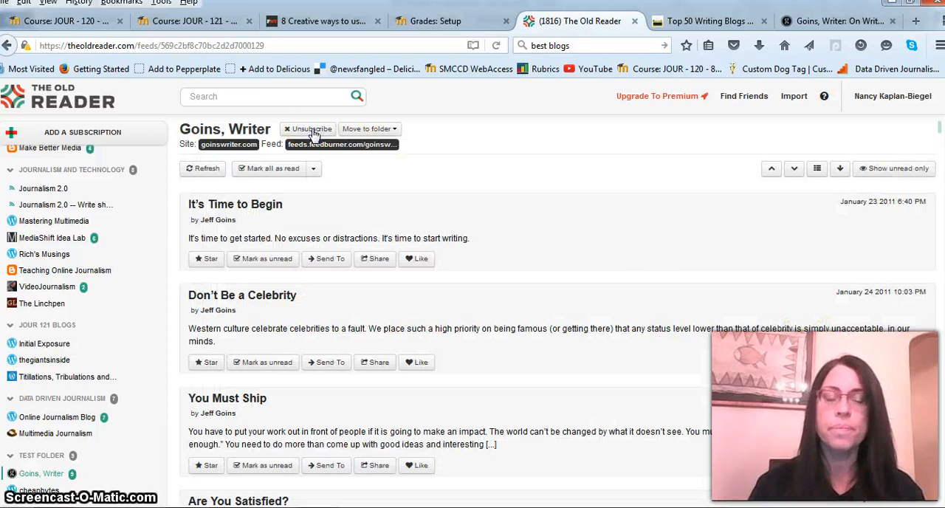
# - Unsubscribe from the Goins, Writer feed, landing on the unread posts overview
pyautogui.click(307, 128)
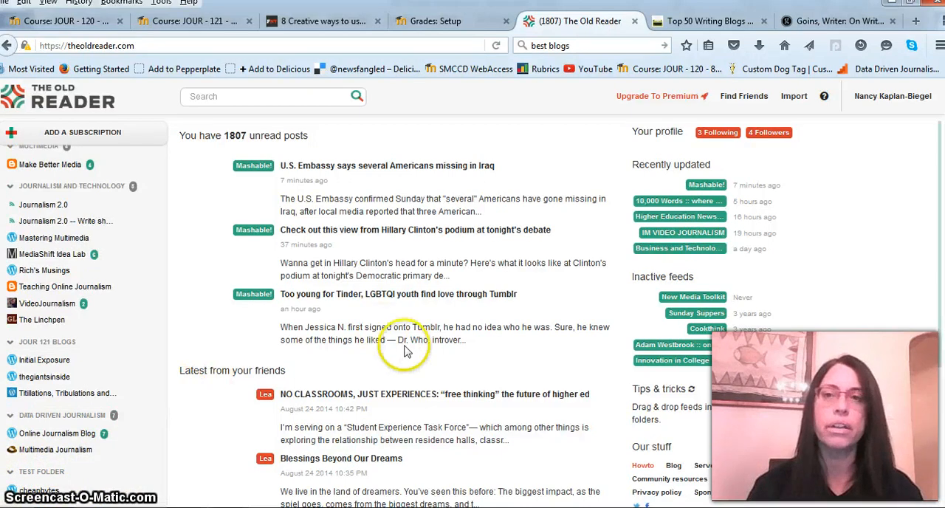
pyautogui.moveTo(537, 211)
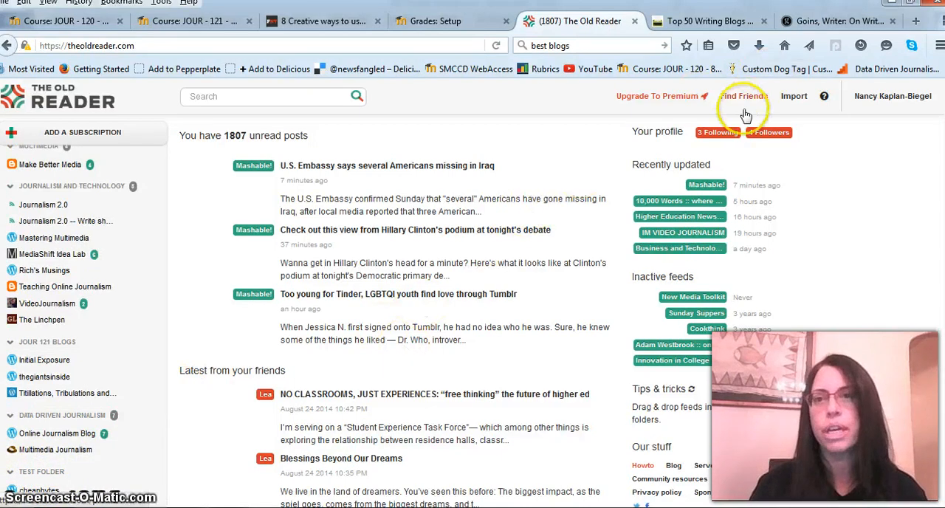
# - Show the Find Friends page, then drop down the account options menu
pyautogui.click(744, 96)
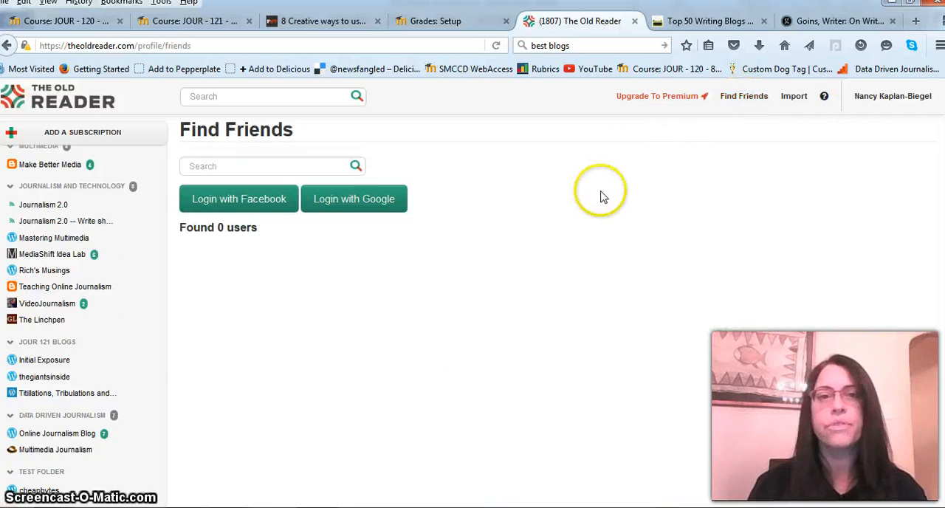
pyautogui.moveTo(535, 279)
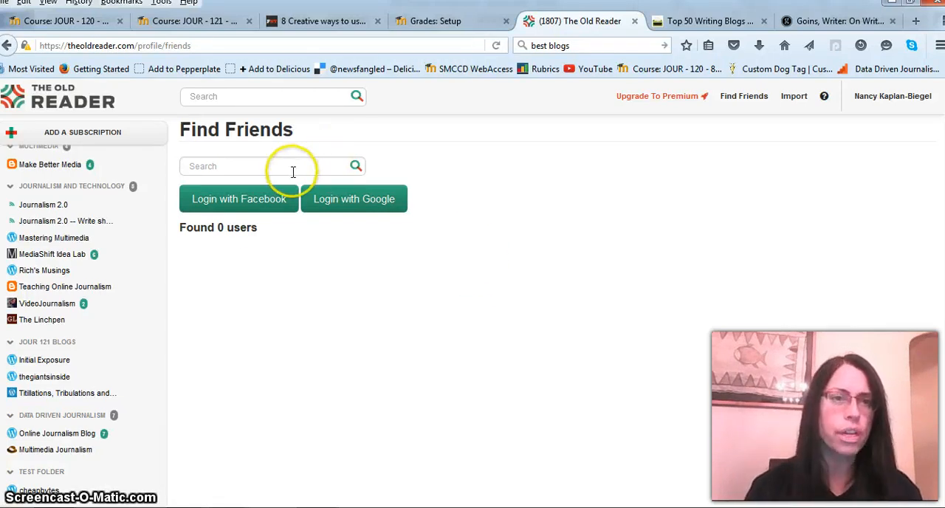
pyautogui.moveTo(136, 322)
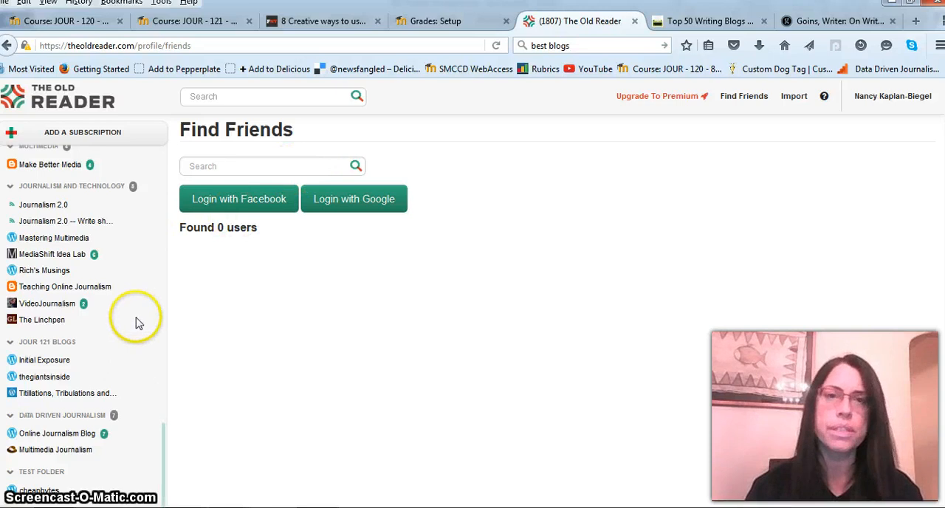
pyautogui.moveTo(227, 366)
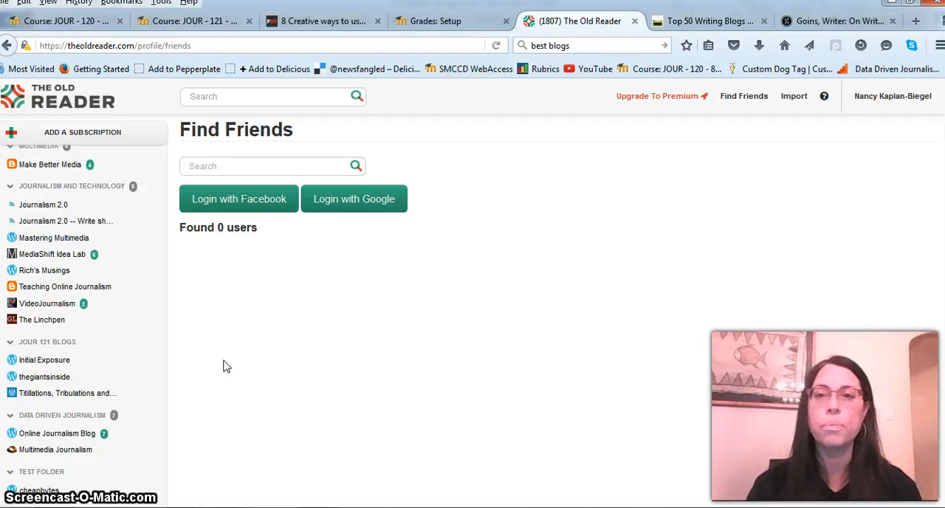
pyautogui.click(891, 94)
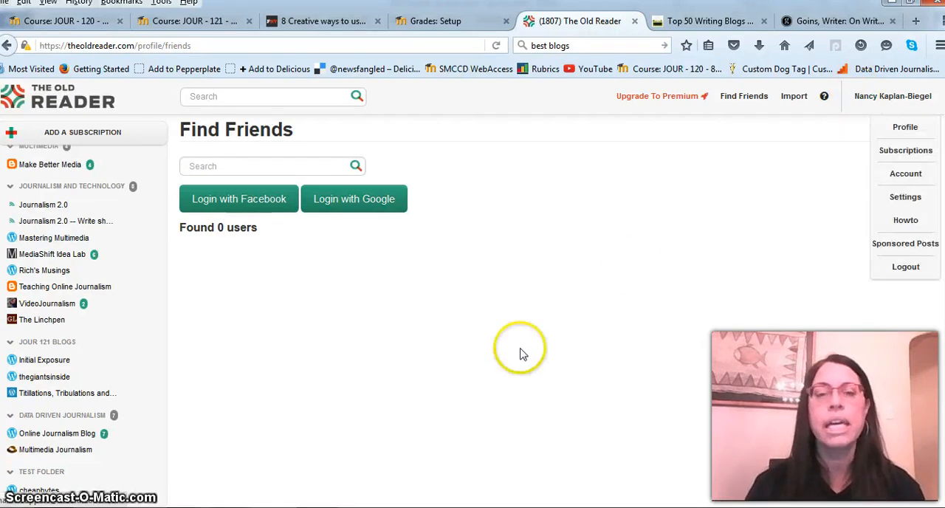
pyautogui.moveTo(681, 238)
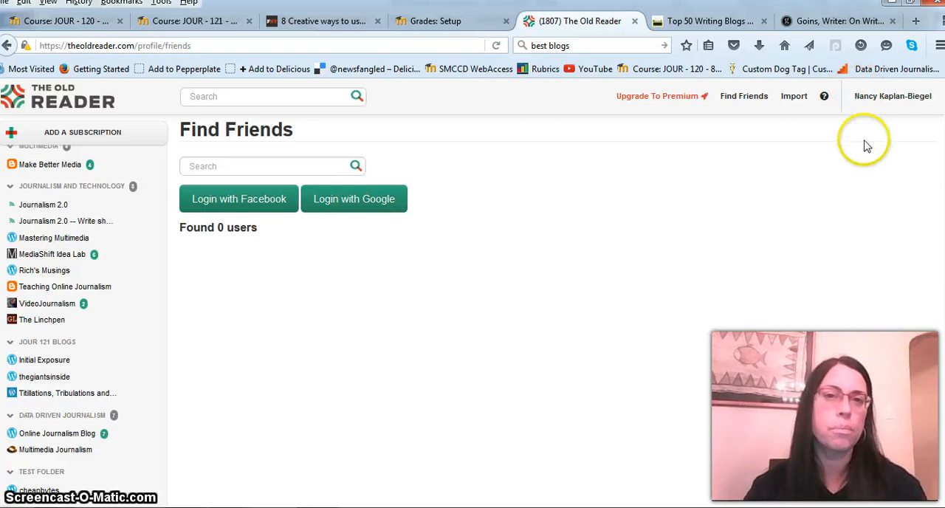
pyautogui.click(891, 96)
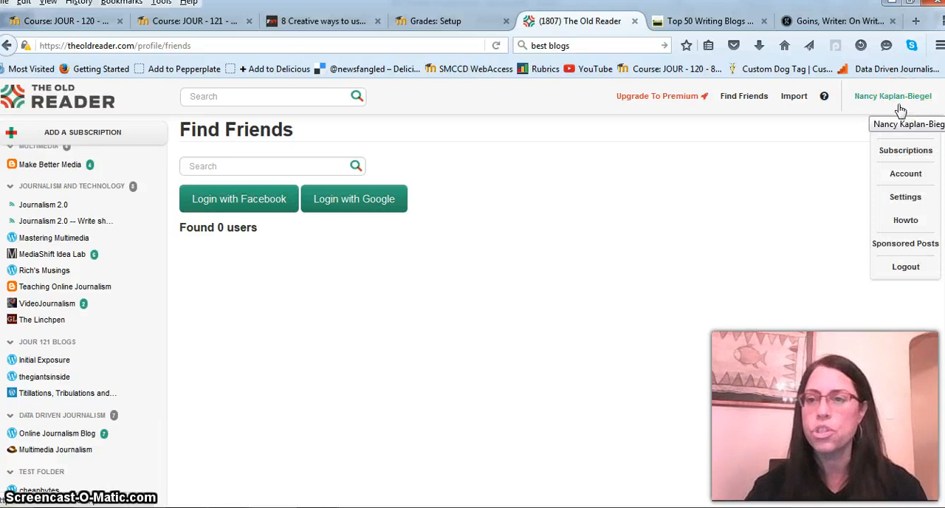
# - Go to account Settings and follow the 'mobile apps' link to the apps page
pyautogui.click(905, 196)
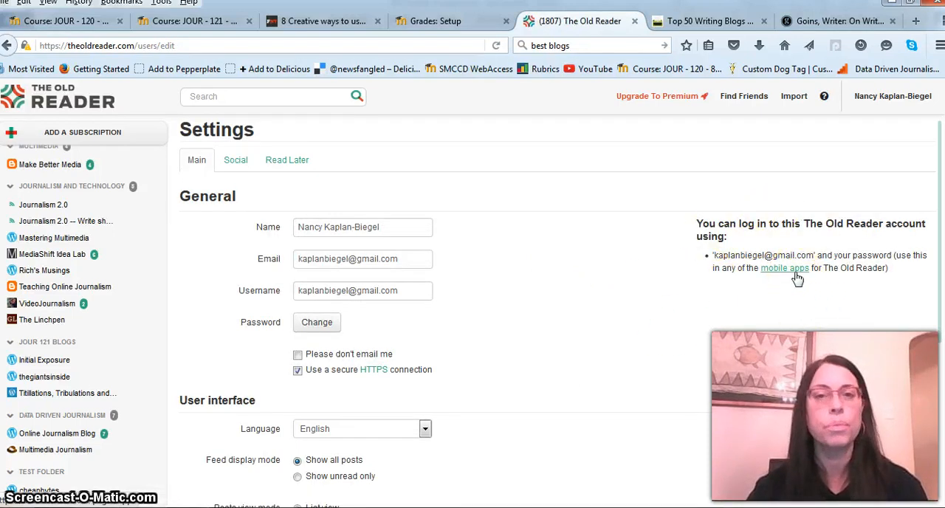
pyautogui.click(784, 268)
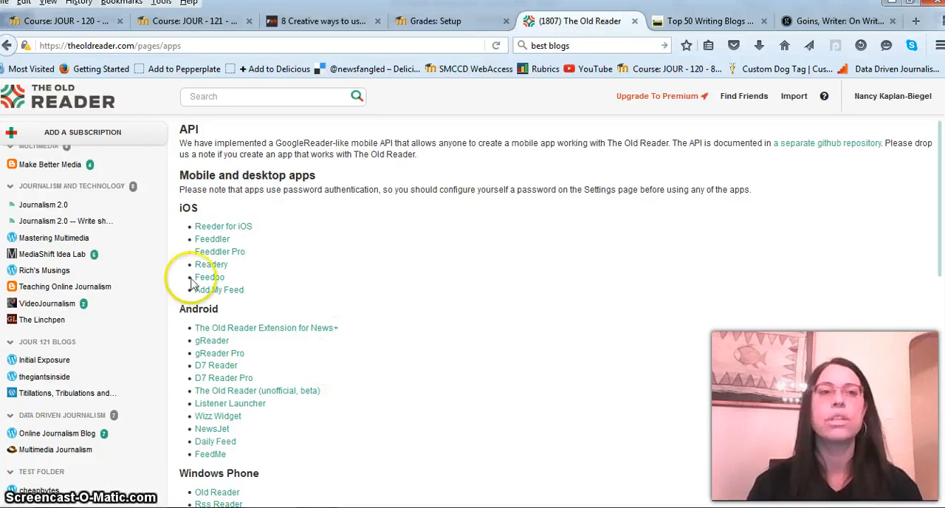
pyautogui.moveTo(425, 410)
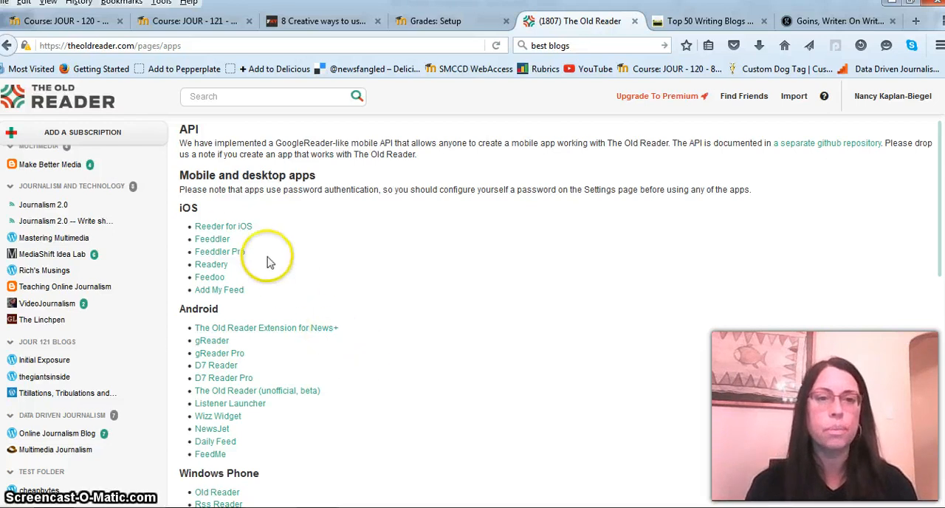
pyautogui.moveTo(342, 279)
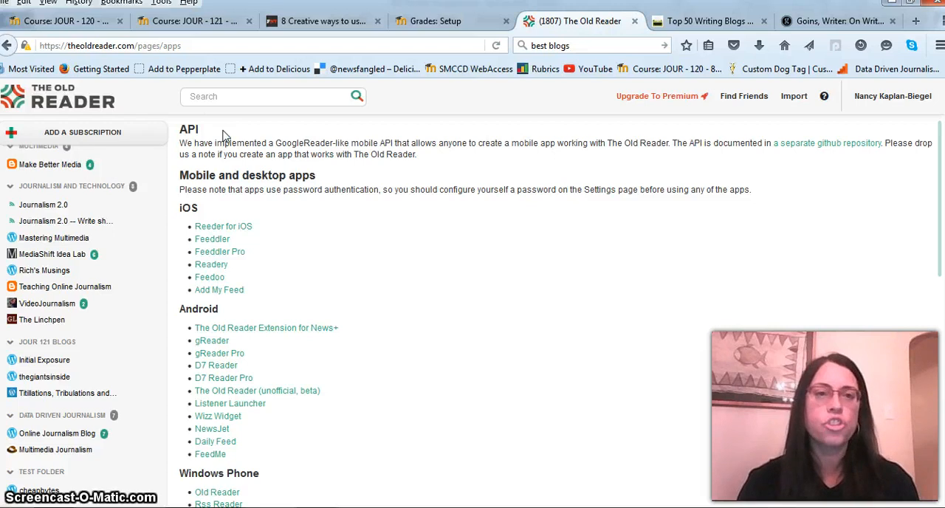
pyautogui.moveTo(445, 252)
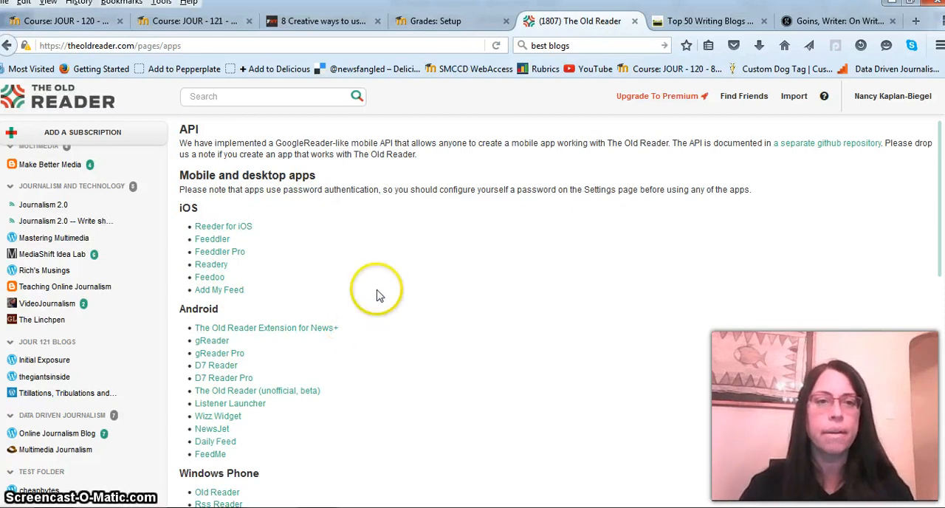
pyautogui.scroll(-3)
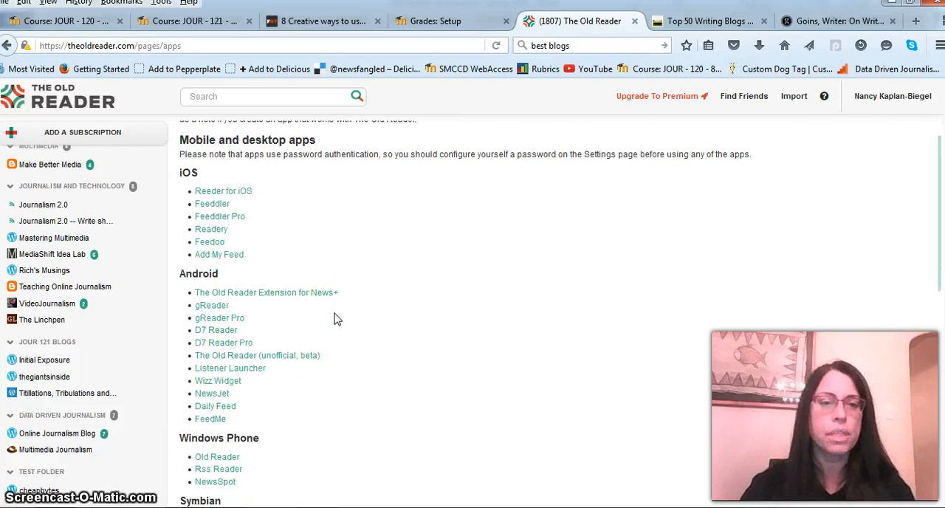
pyautogui.scroll(-3)
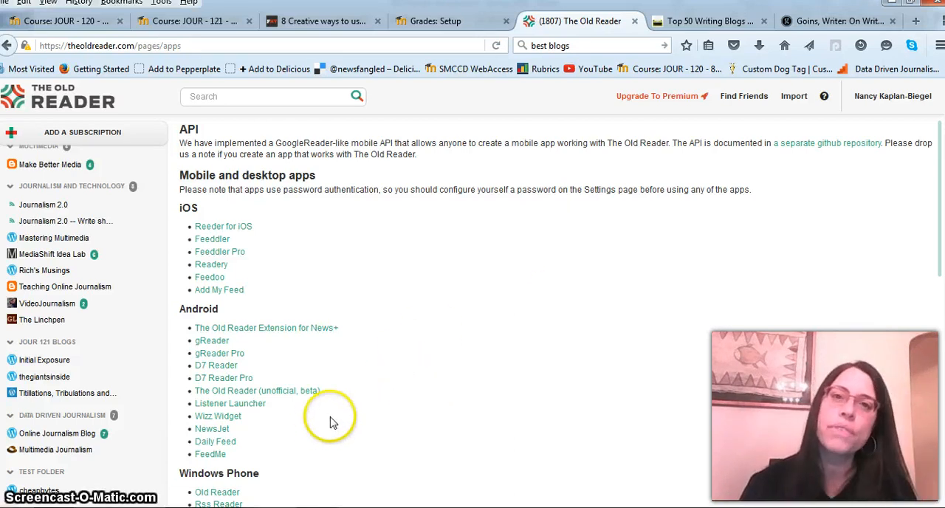
pyautogui.moveTo(279, 449)
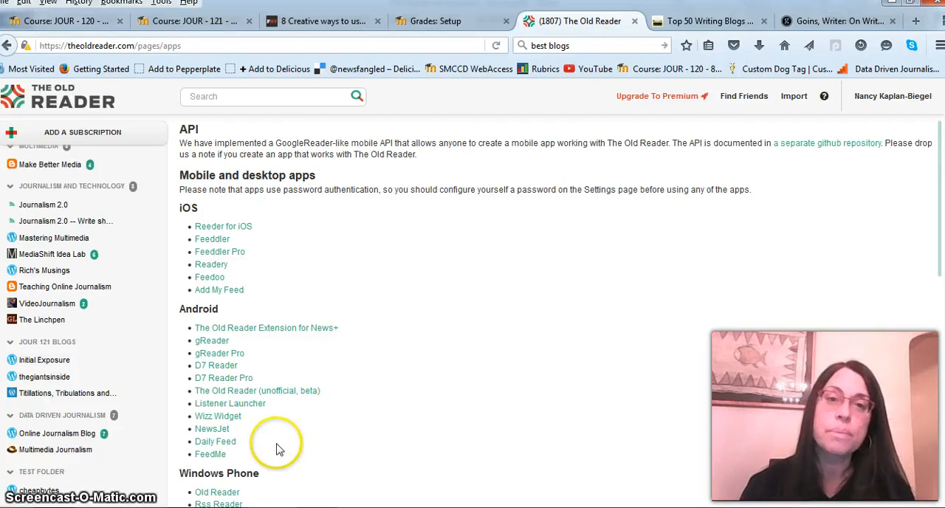